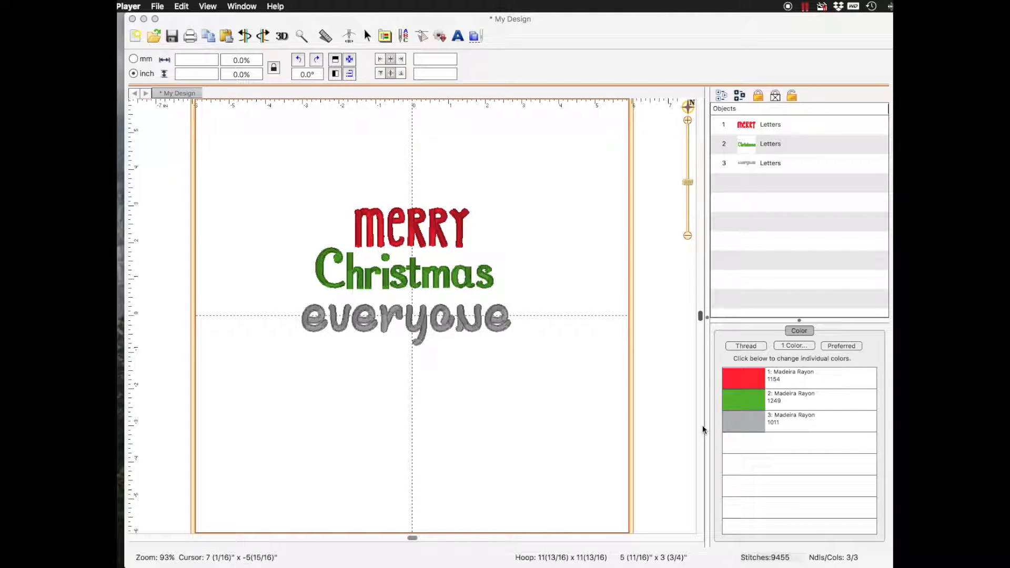
mouse_move(318, 418)
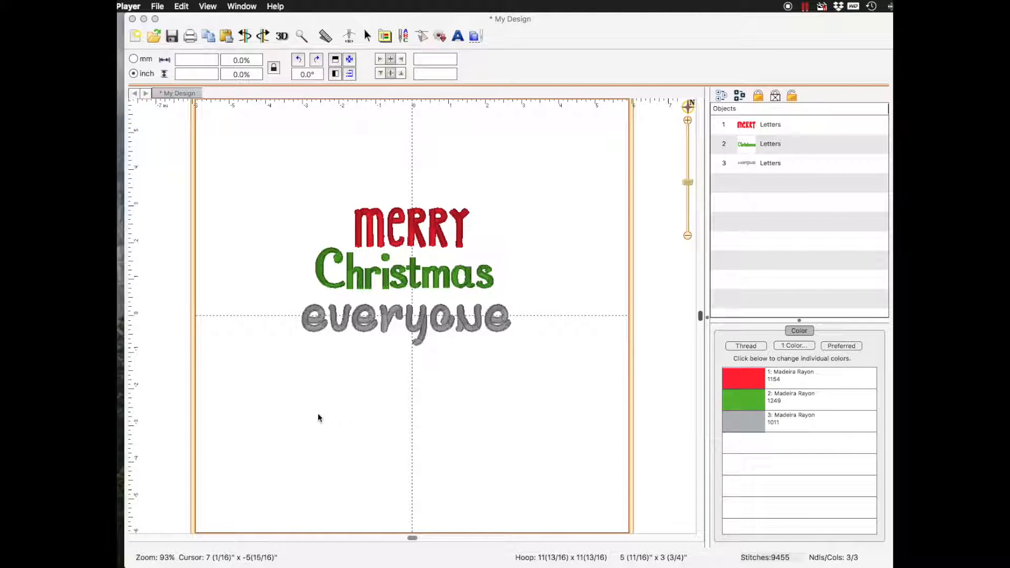
mouse_move(257, 297)
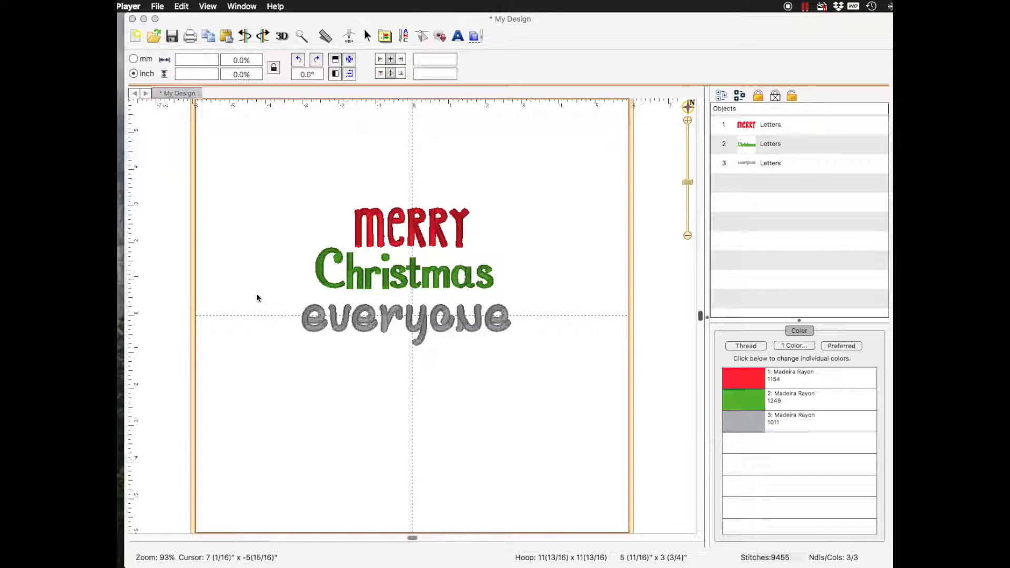
mouse_move(297, 258)
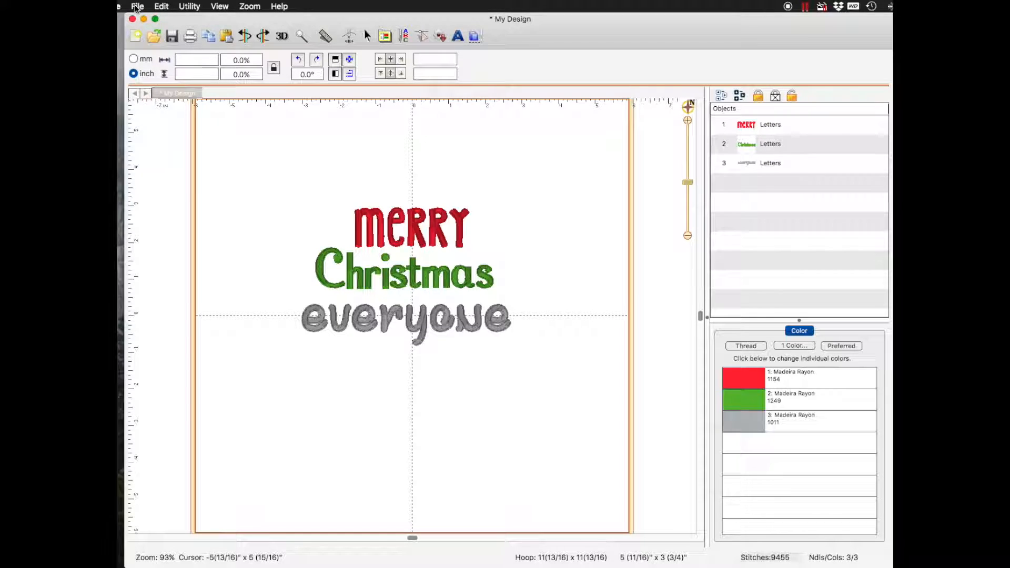
- Browse the File menu's saving options for the MERRY Christmas everyone design
left_click(137, 7)
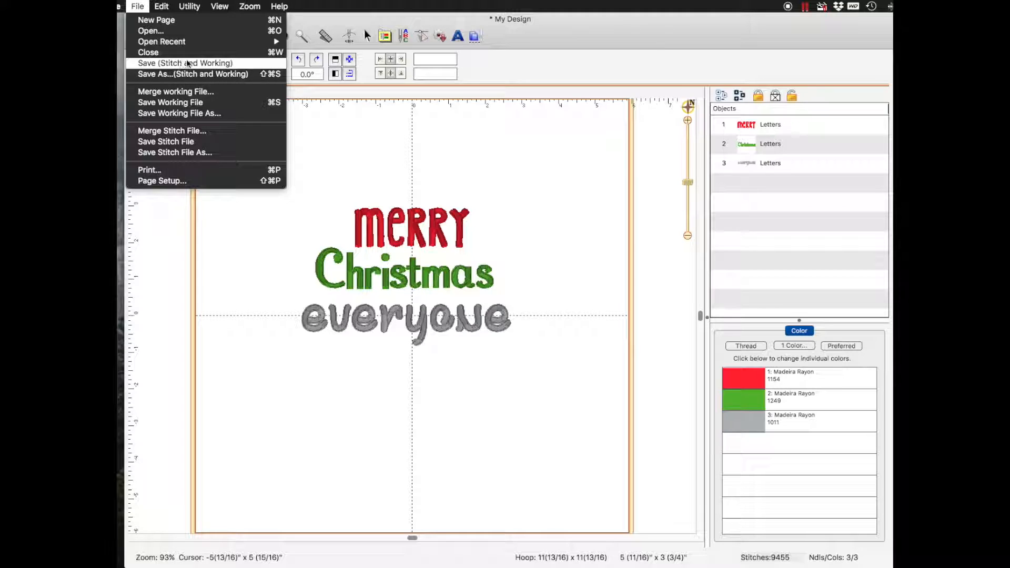
mouse_move(192, 73)
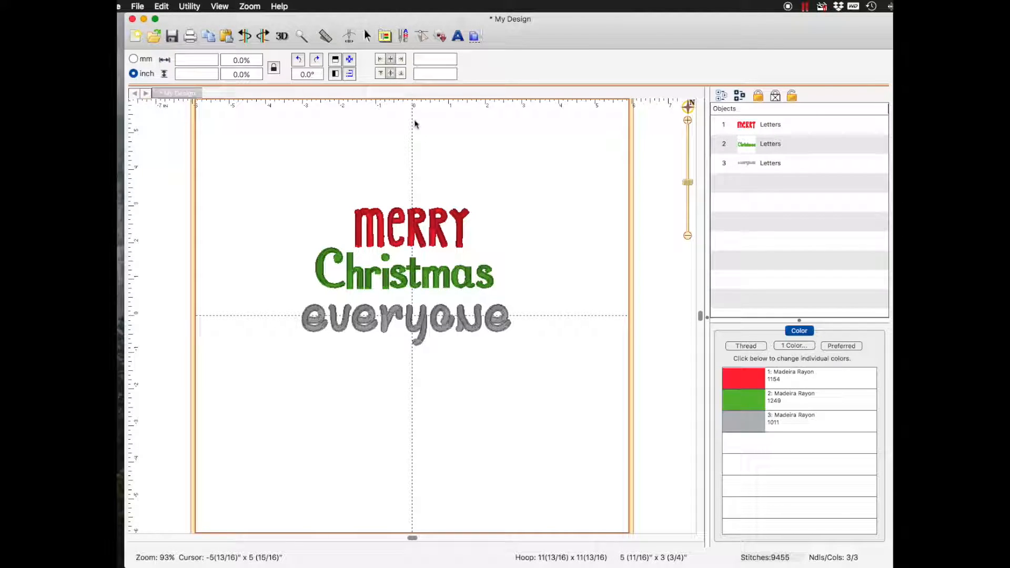
mouse_move(564, 207)
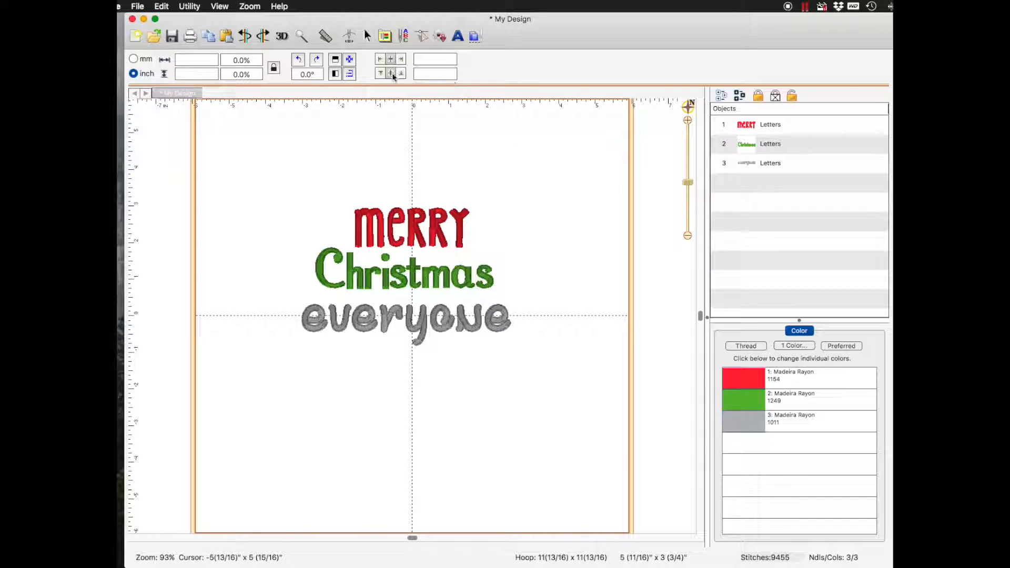
left_click(137, 7)
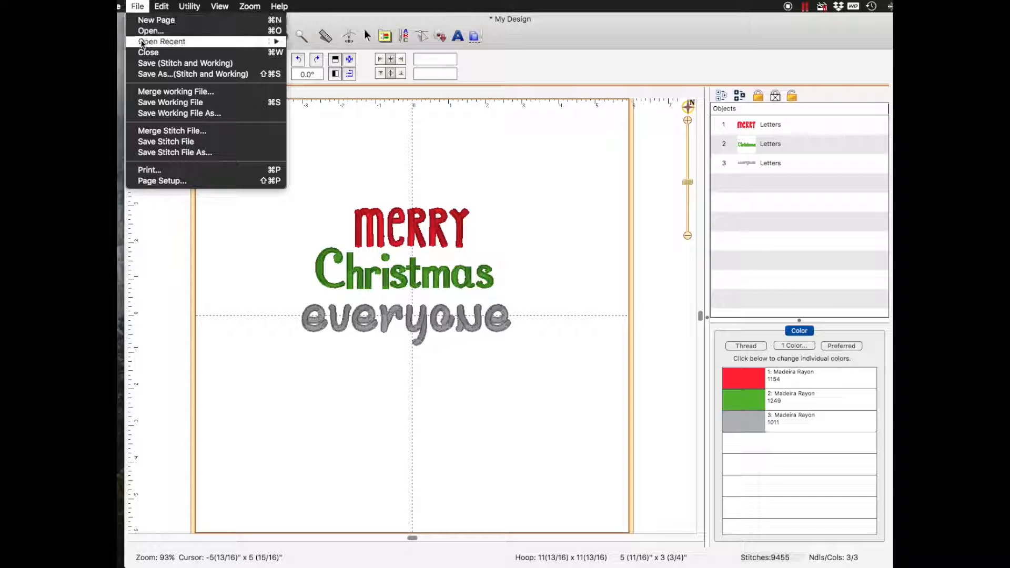
mouse_move(194, 74)
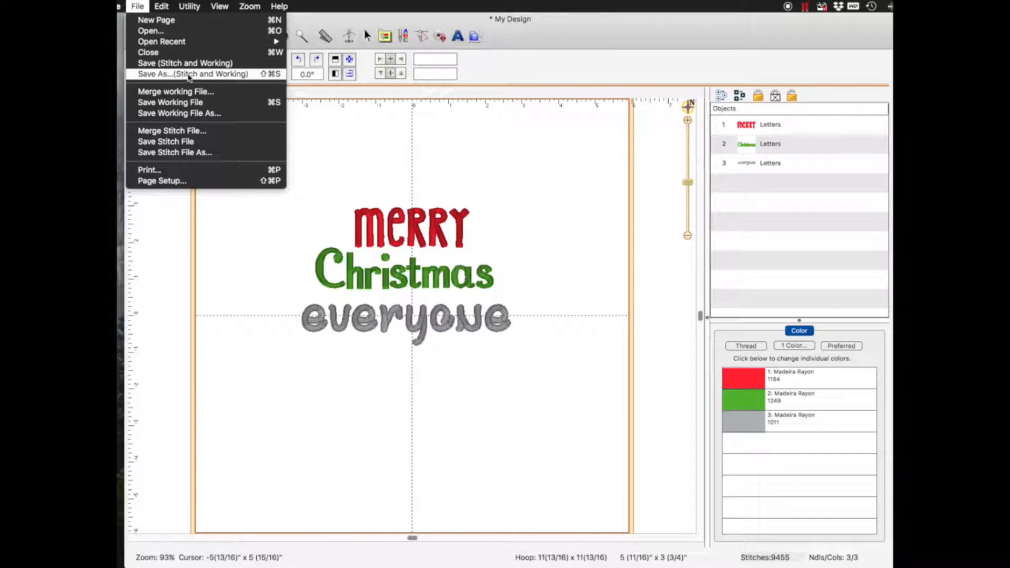
mouse_move(248, 77)
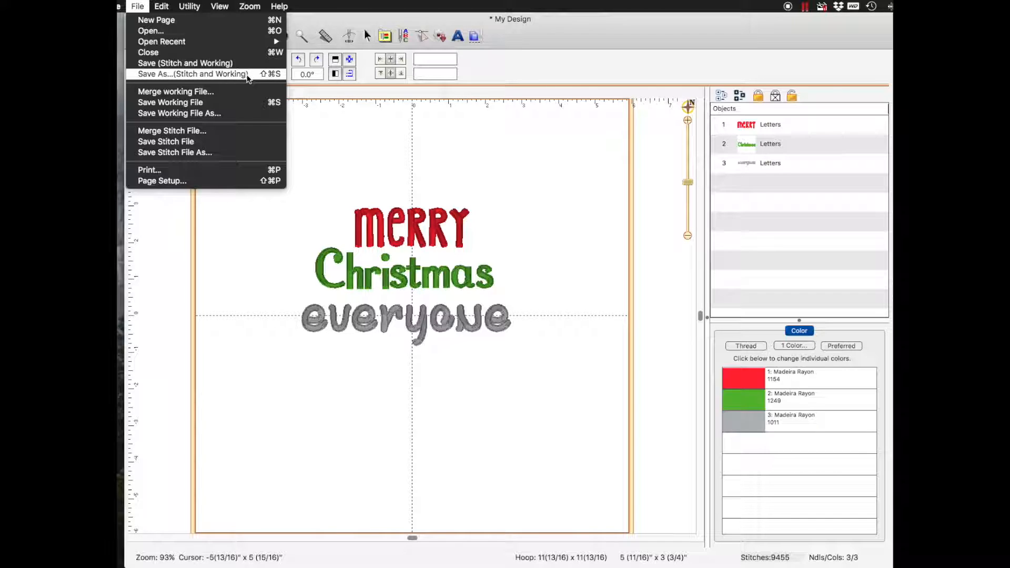
mouse_move(238, 87)
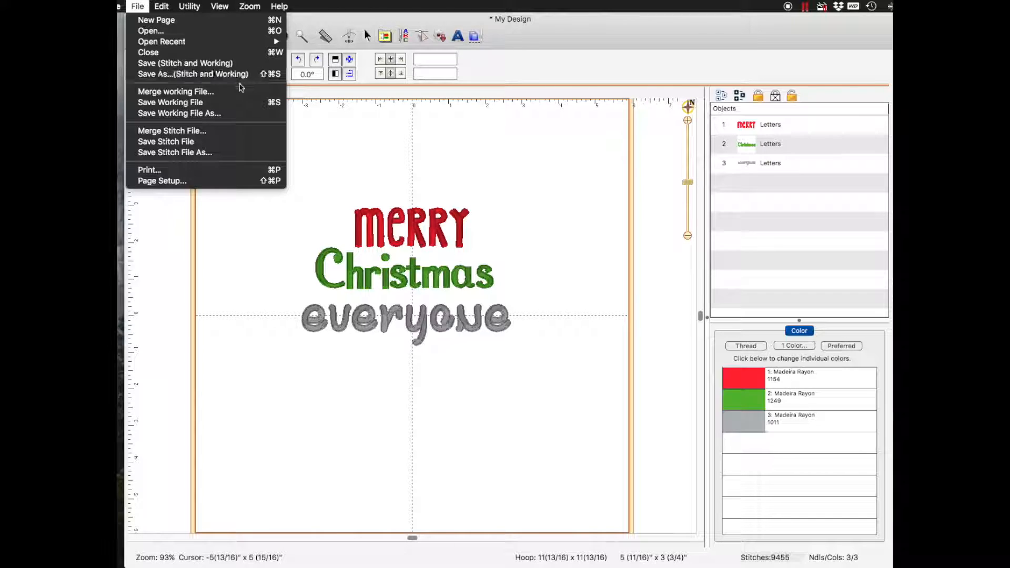
mouse_move(193, 73)
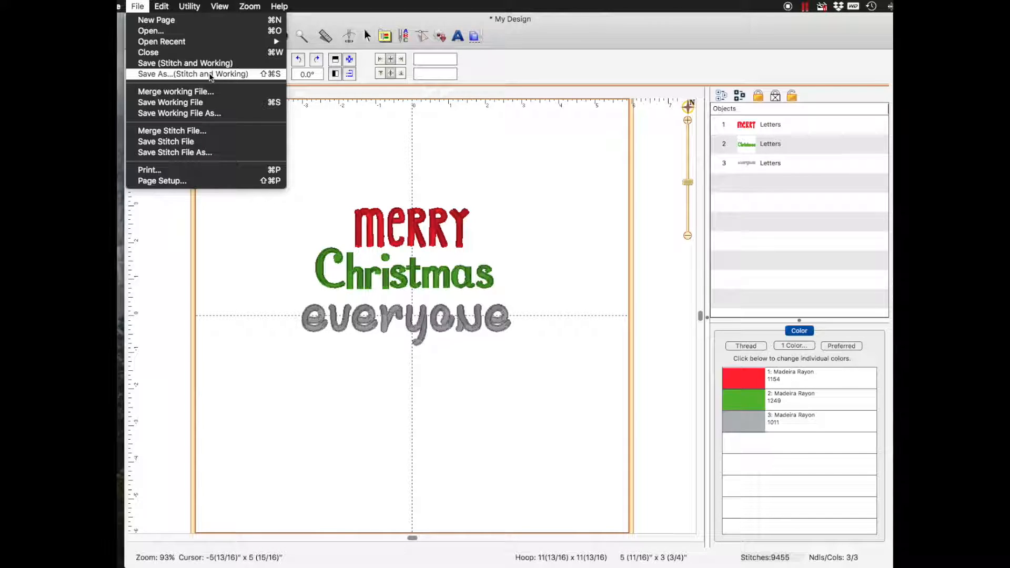
- Name the file Merry Christmas and choose the DST files (*.dst) format in Save As
left_click(193, 73)
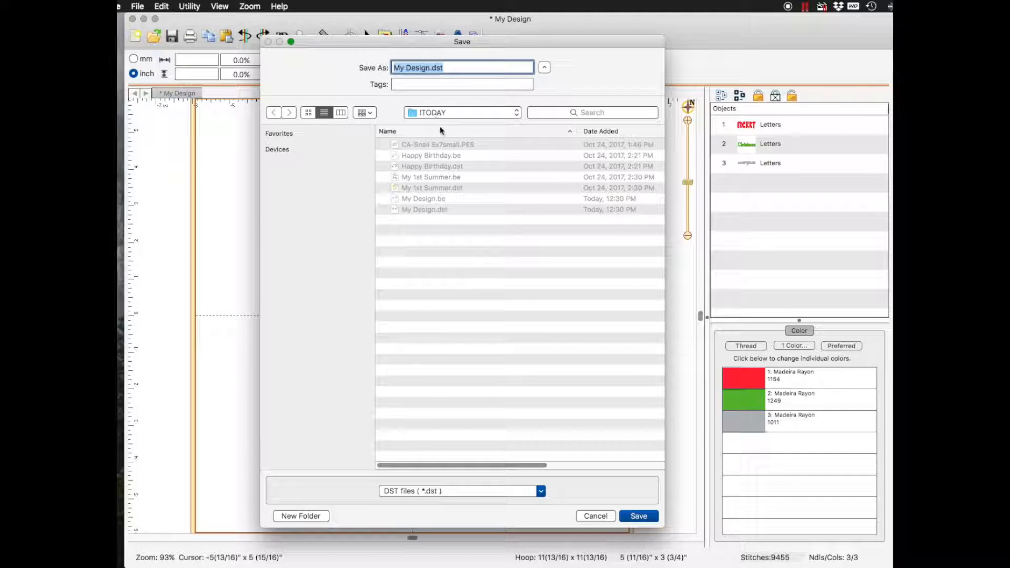
mouse_move(408, 200)
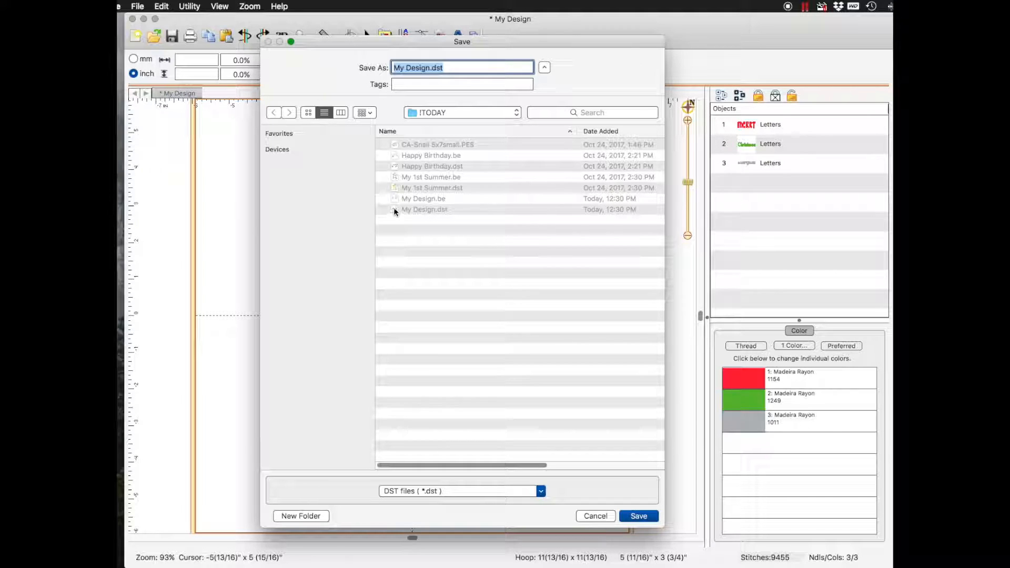
mouse_move(424, 213)
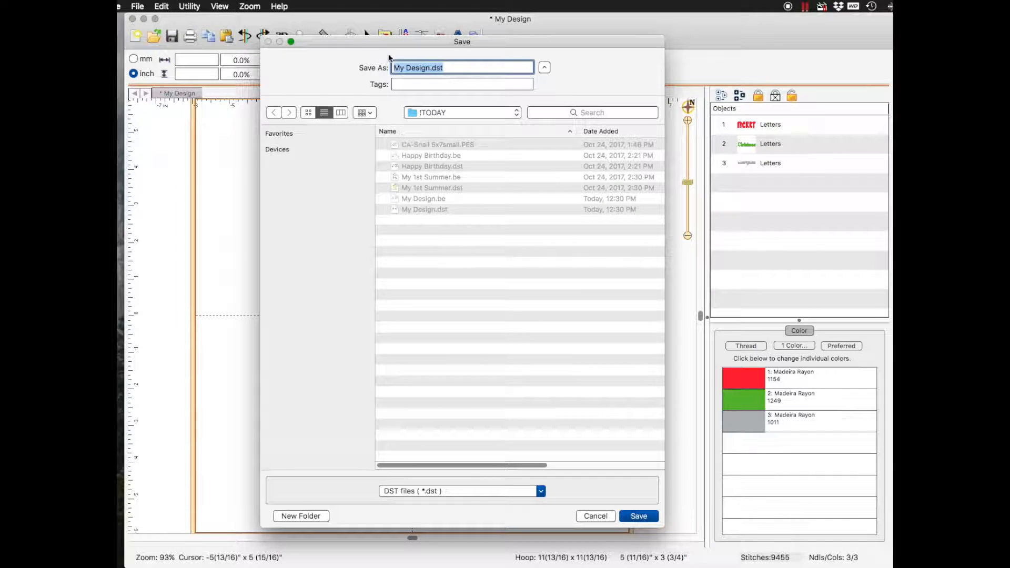
type("M")
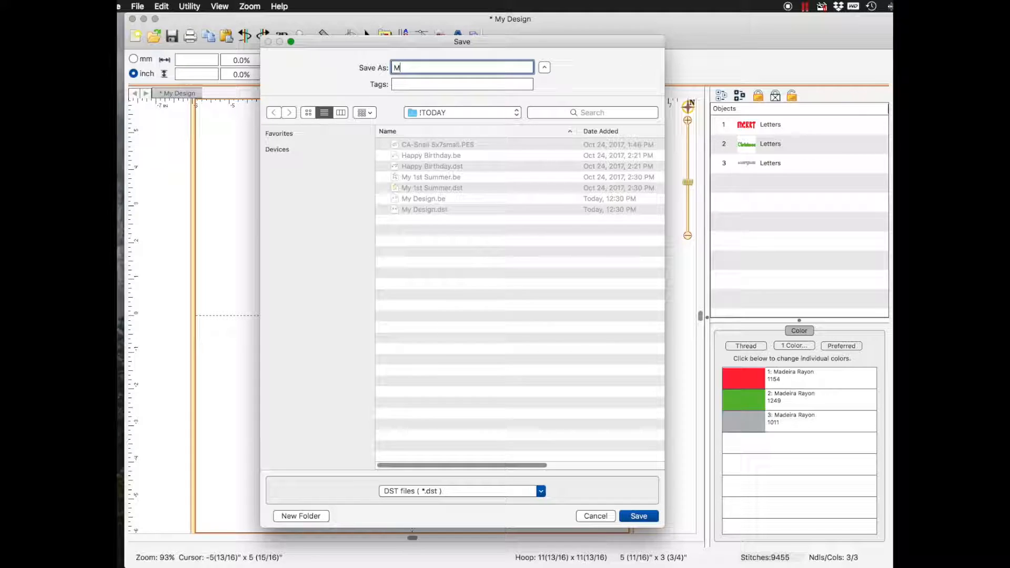
type("erry Christmas")
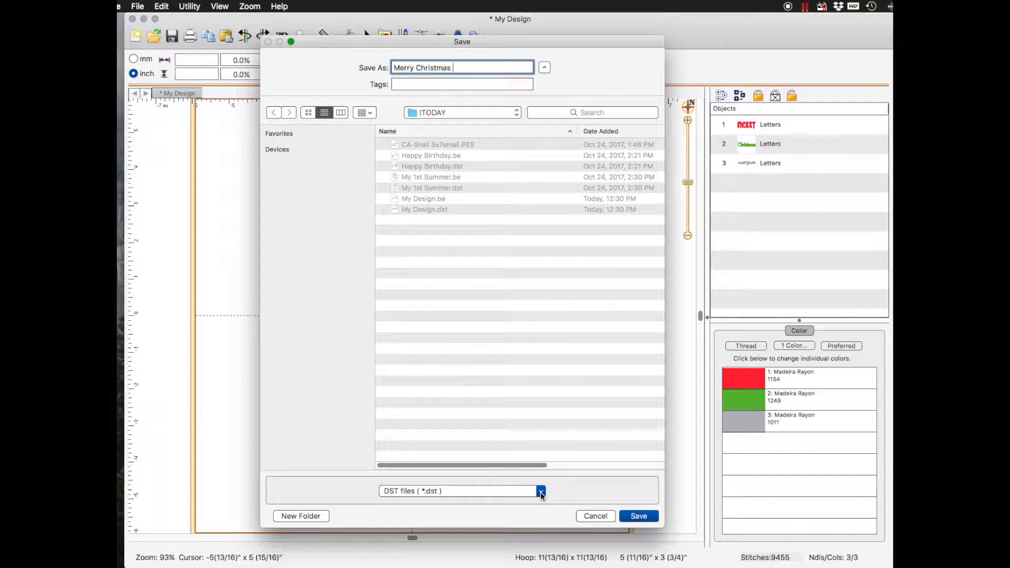
left_click(540, 491)
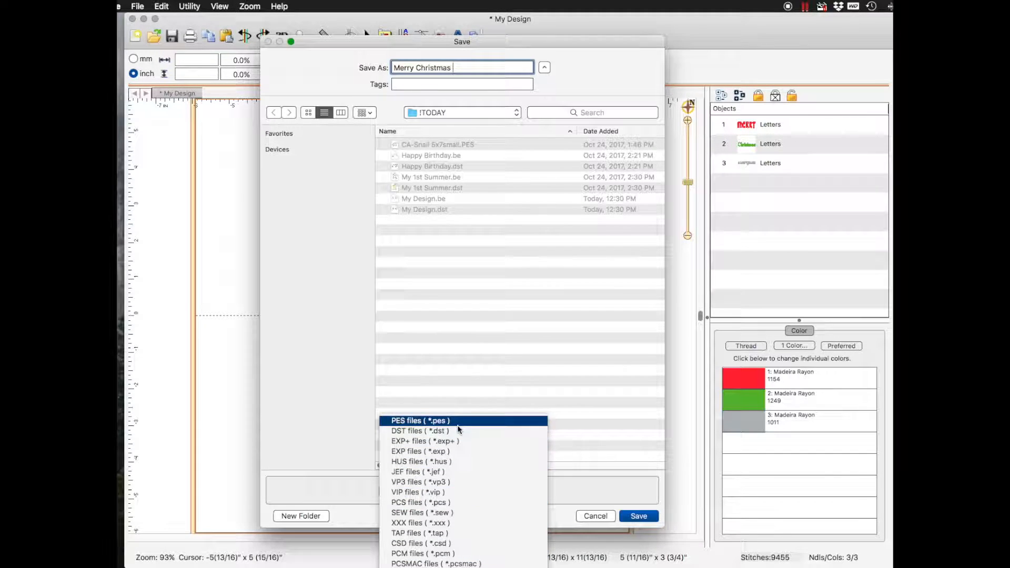
left_click(419, 430)
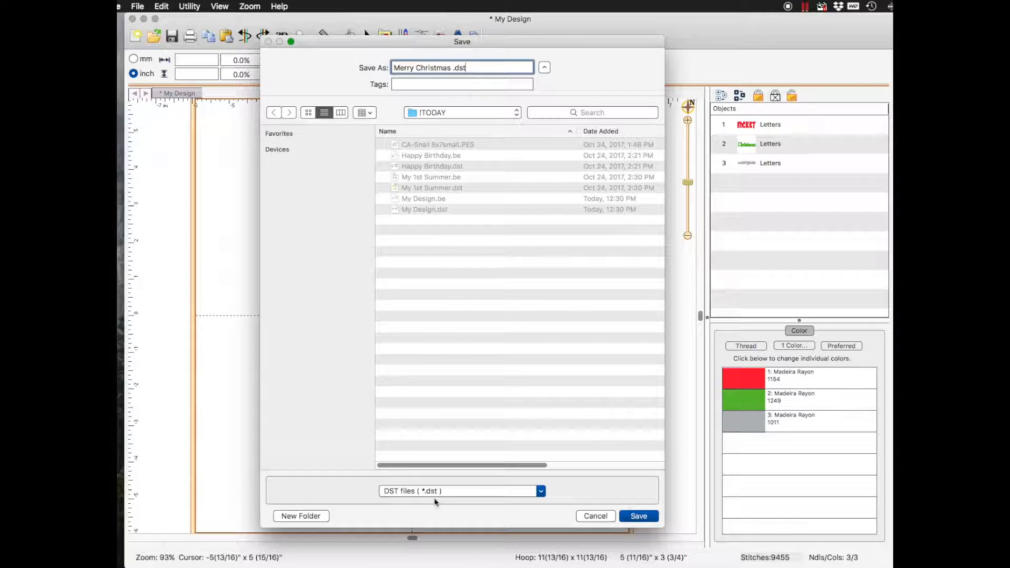
- Save the DST file and confirm Merry Christmas .be and .dst both appear in !TODAY
left_click(637, 515)
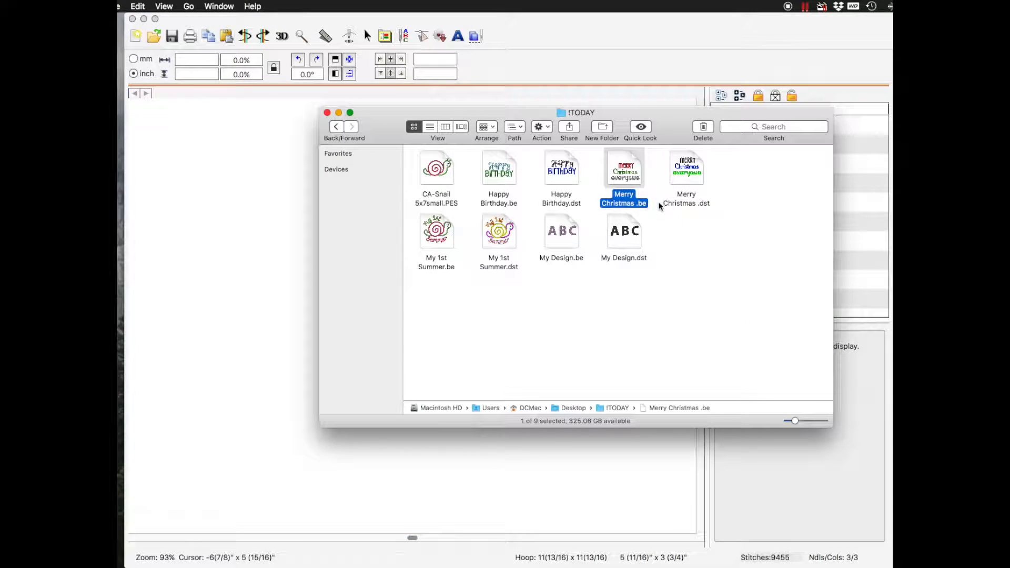
left_click(451, 322)
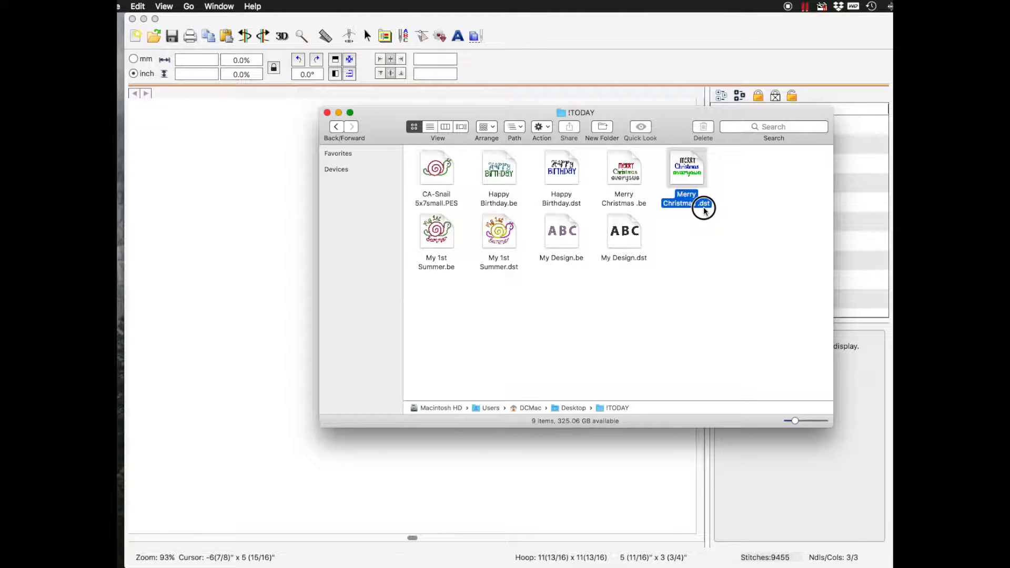
left_click(623, 167)
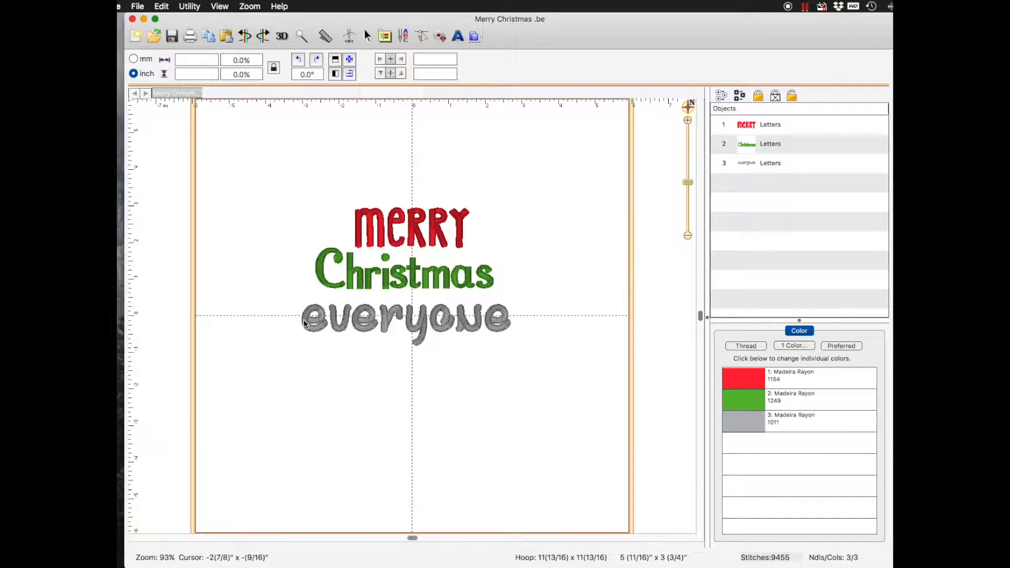
- Replace the 'everyone' lettering with 'Scooter' and set it, giving MERRY Christmas Scooter
left_click(406, 319)
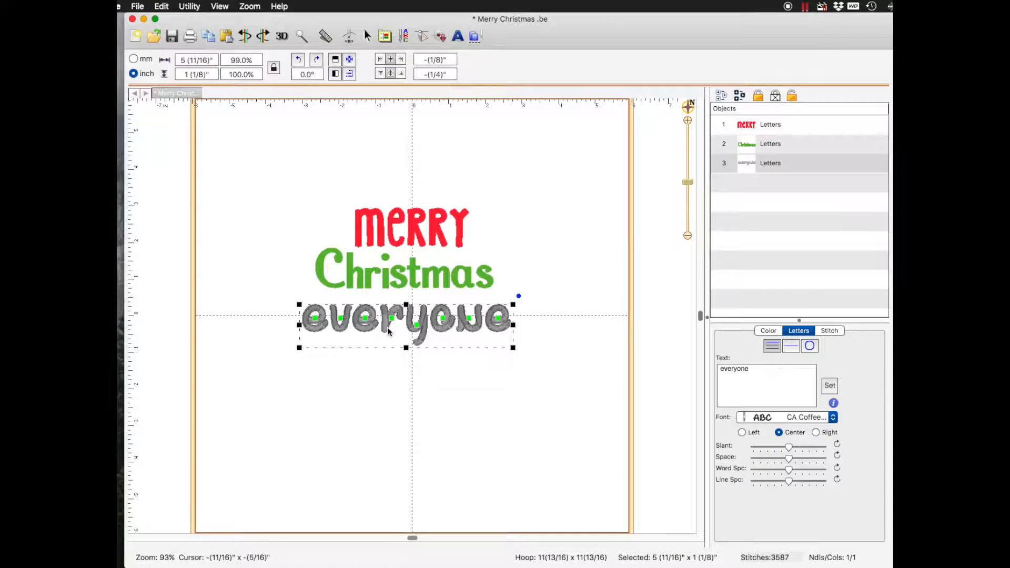
mouse_move(451, 319)
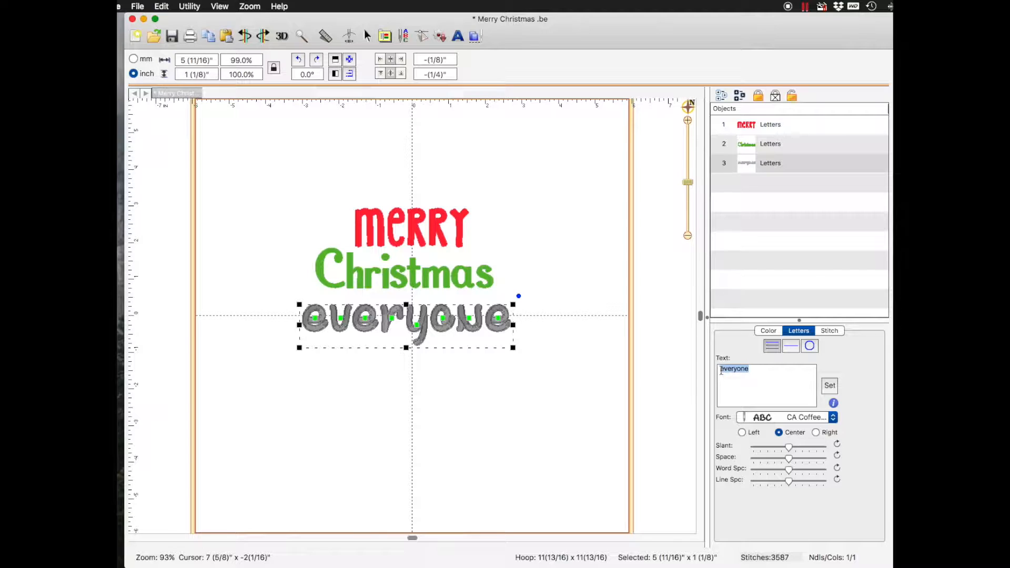
type("Scooter")
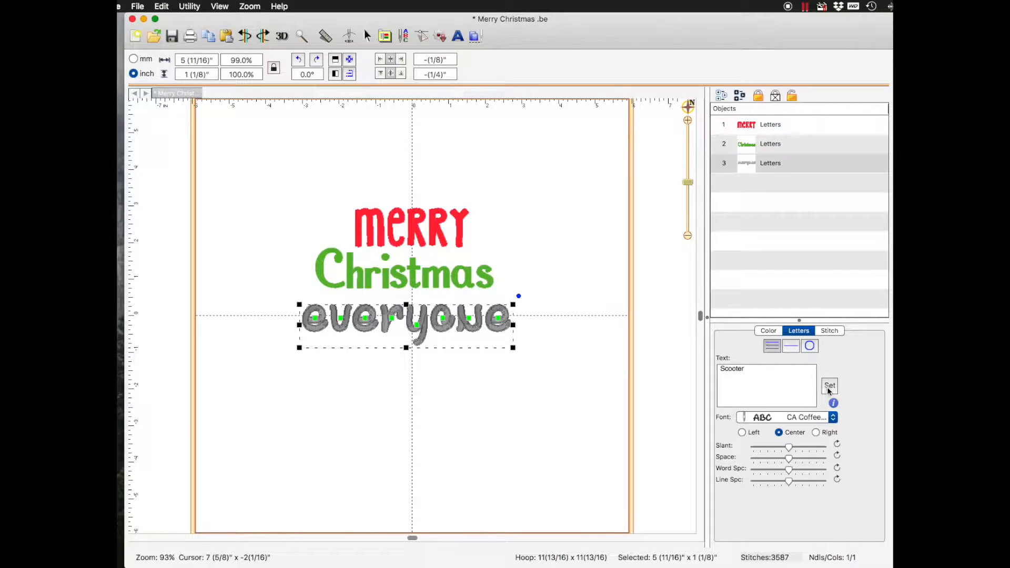
left_click(737, 379)
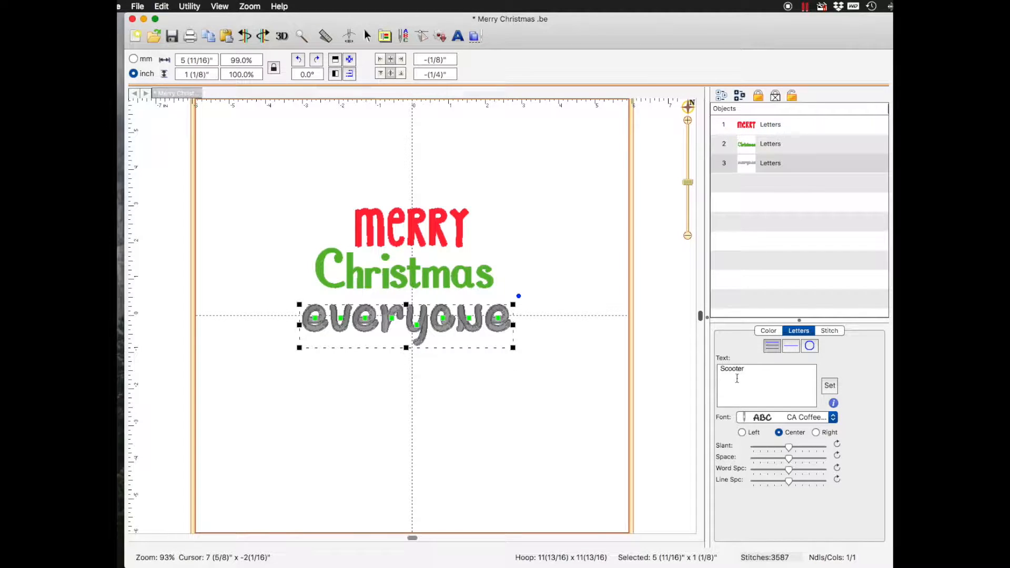
left_click(760, 389)
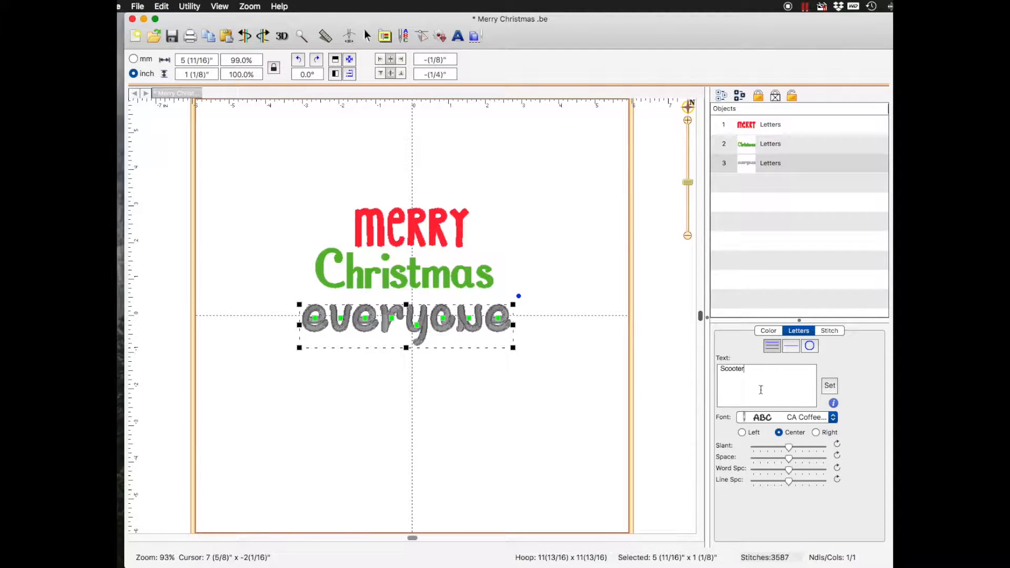
left_click(830, 385)
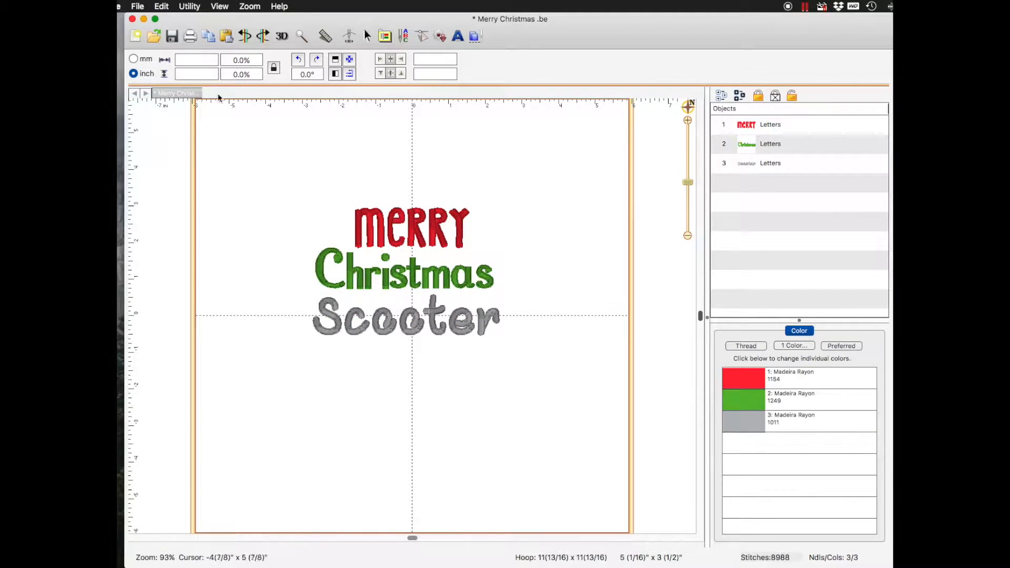
- Save the stitch file as Merry Christmas Scooter.dst via Save Stitch File As
left_click(137, 6)
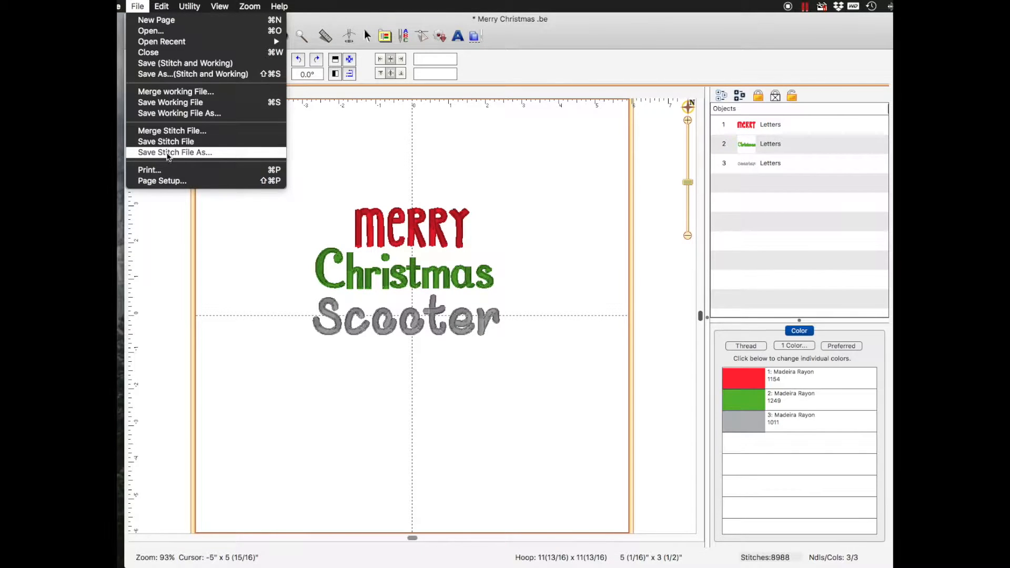
left_click(175, 151)
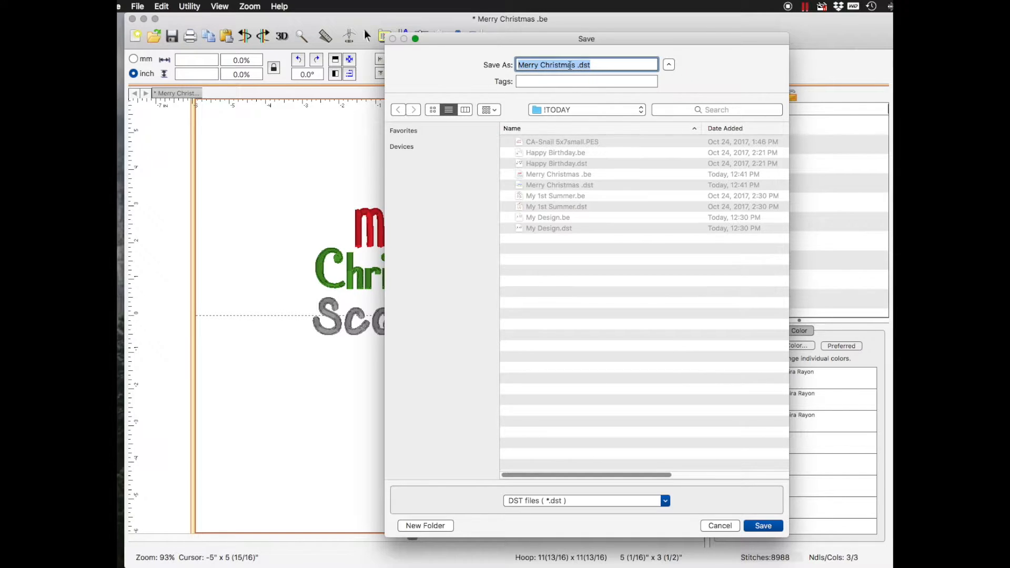
left_click(561, 64)
type("Scooter")
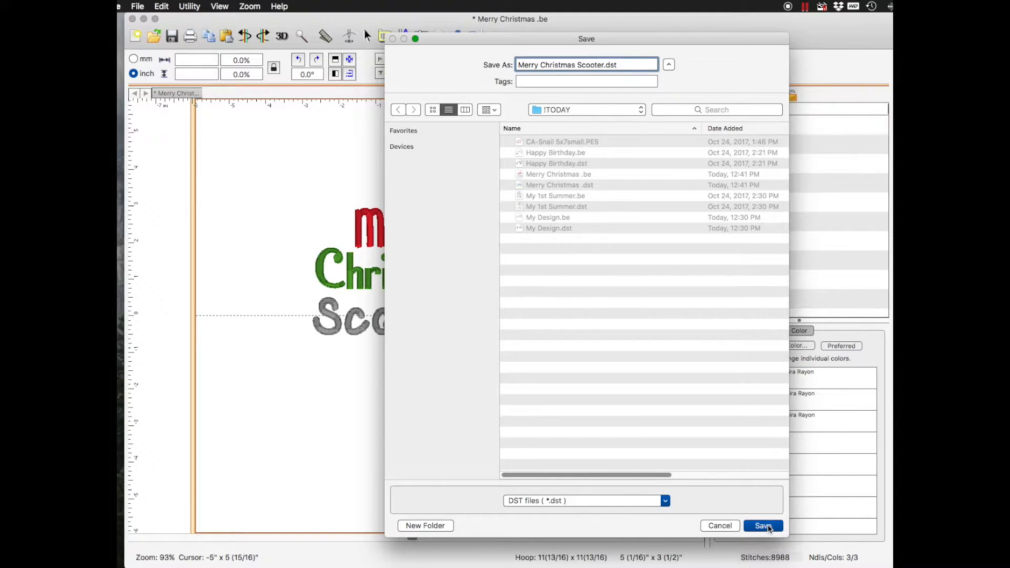
left_click(763, 526)
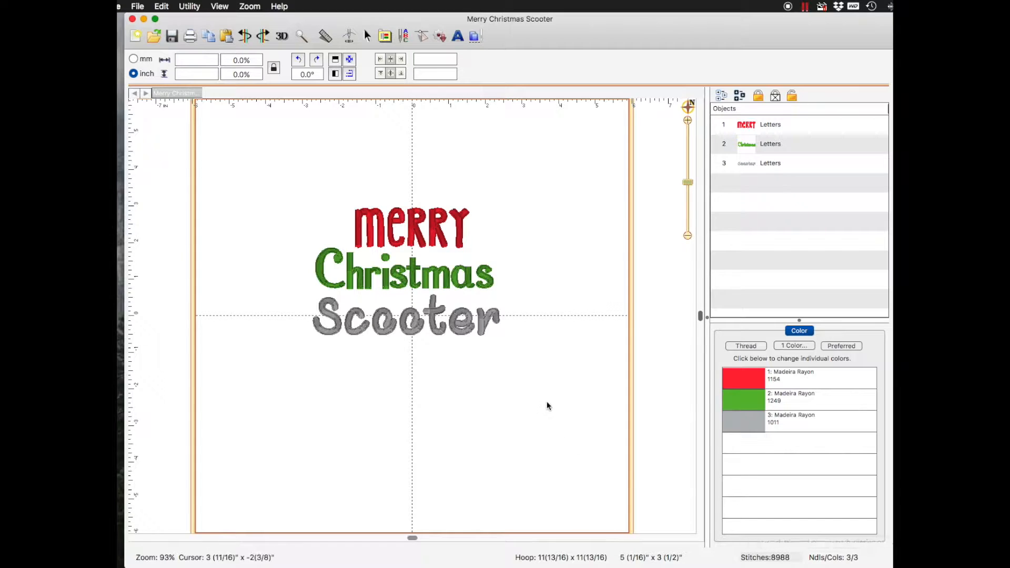
mouse_move(593, 426)
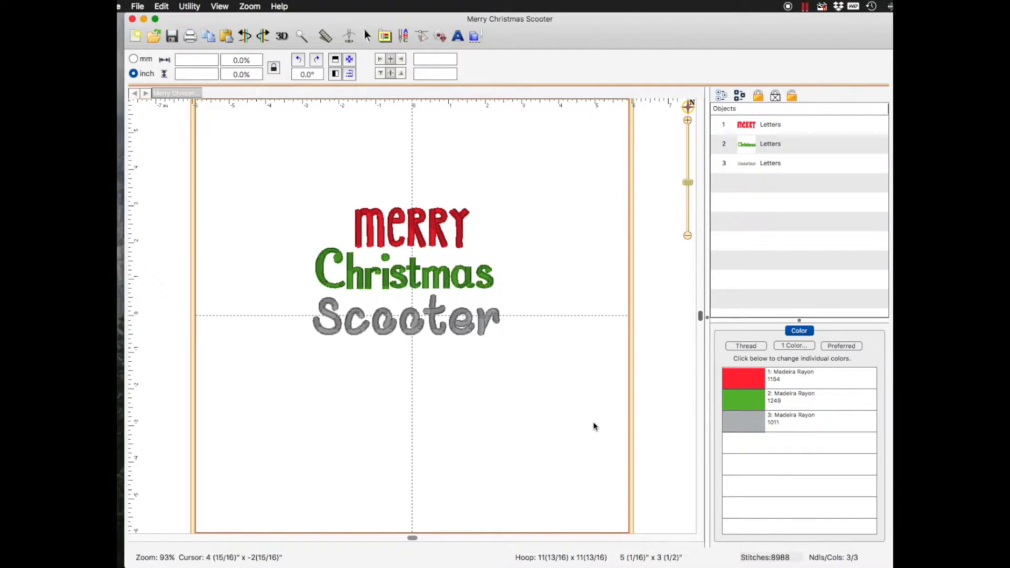